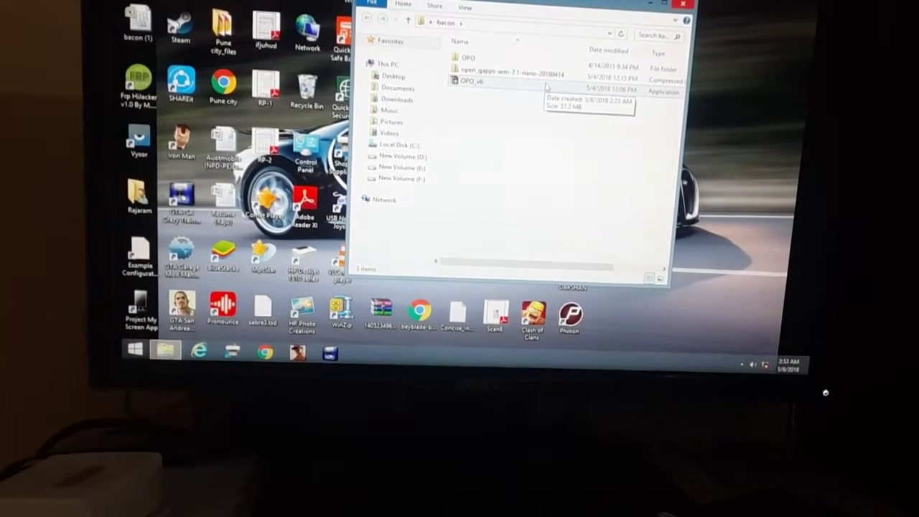
# Step: Open the OPO folder inside bacon and launch OPO_Toolbox
pyautogui.doubleClick(470, 82)
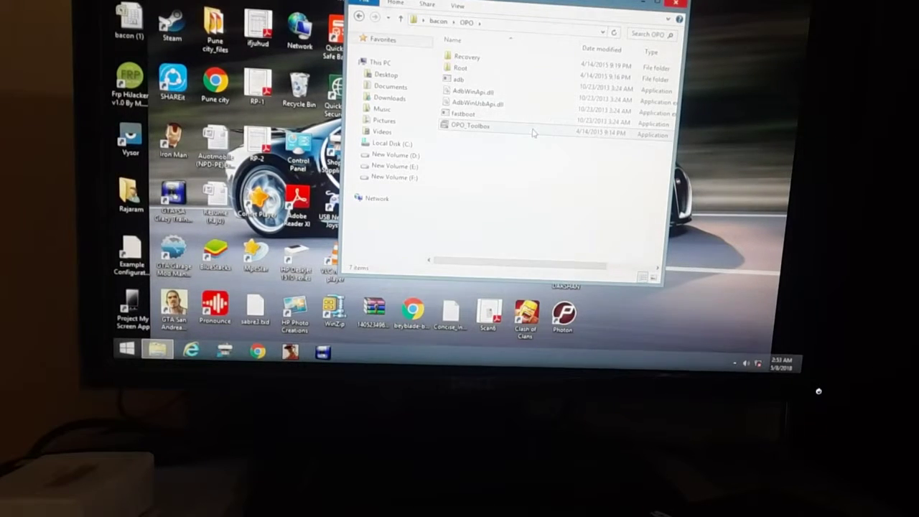
pyautogui.moveTo(470, 125)
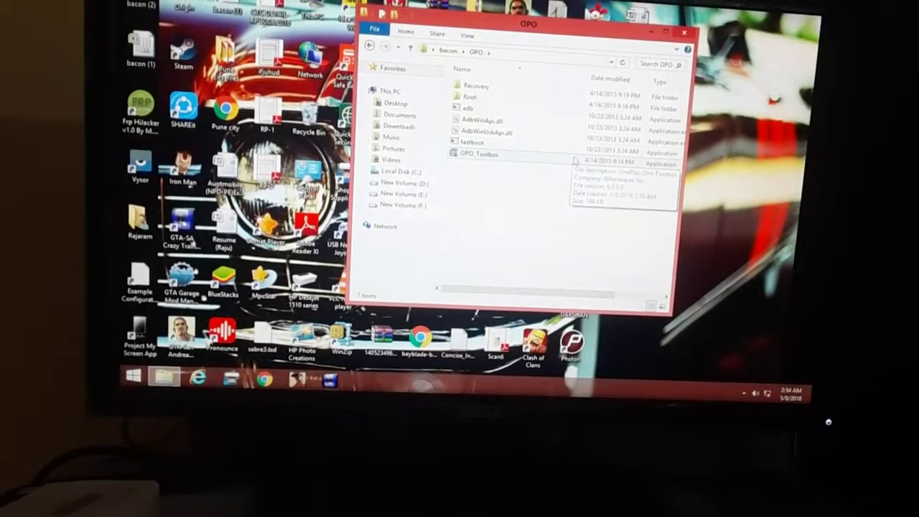
pyautogui.doubleClick(478, 153)
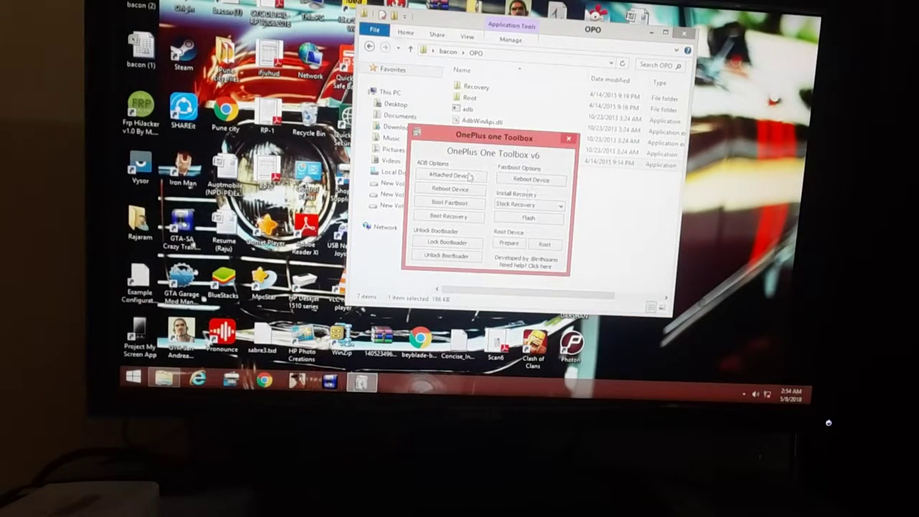
# Step: Check ADB Attached Devices and dismiss the no-device driver warning
pyautogui.click(449, 176)
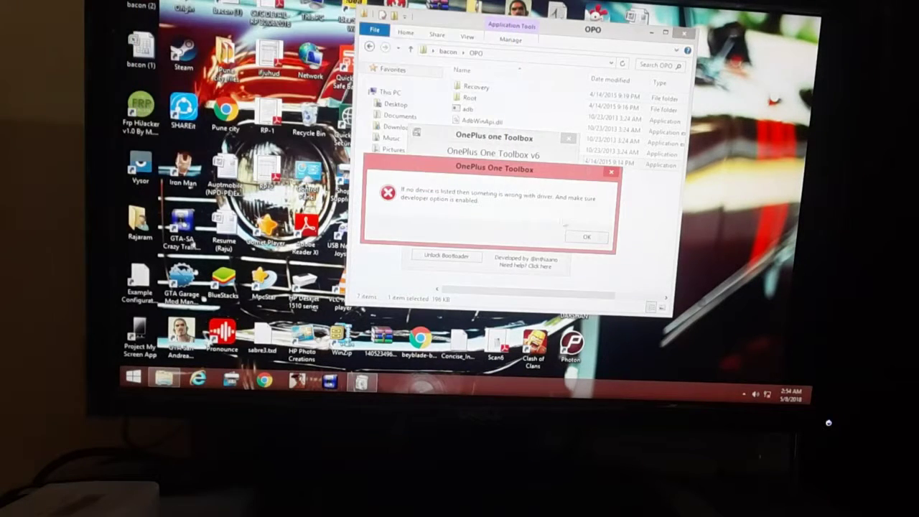
pyautogui.click(587, 237)
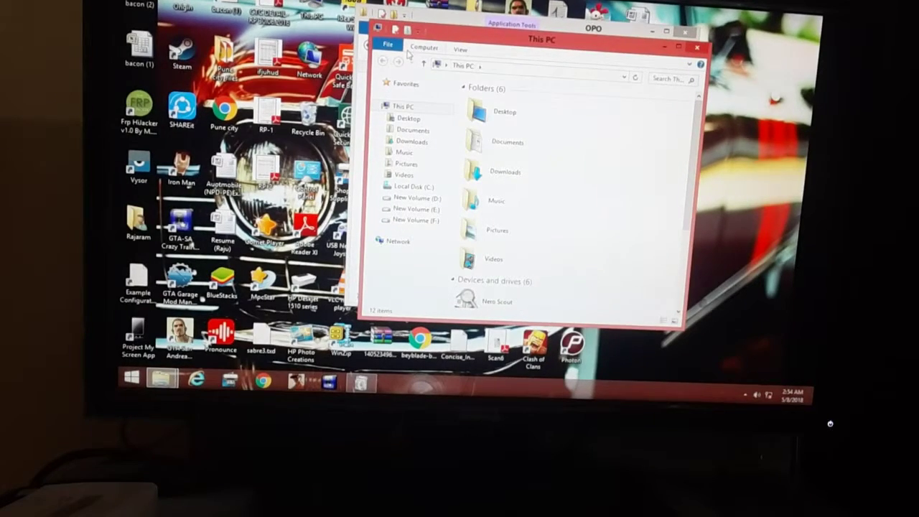
# Step: Open System properties from This PC, then Device Manager
pyautogui.click(424, 48)
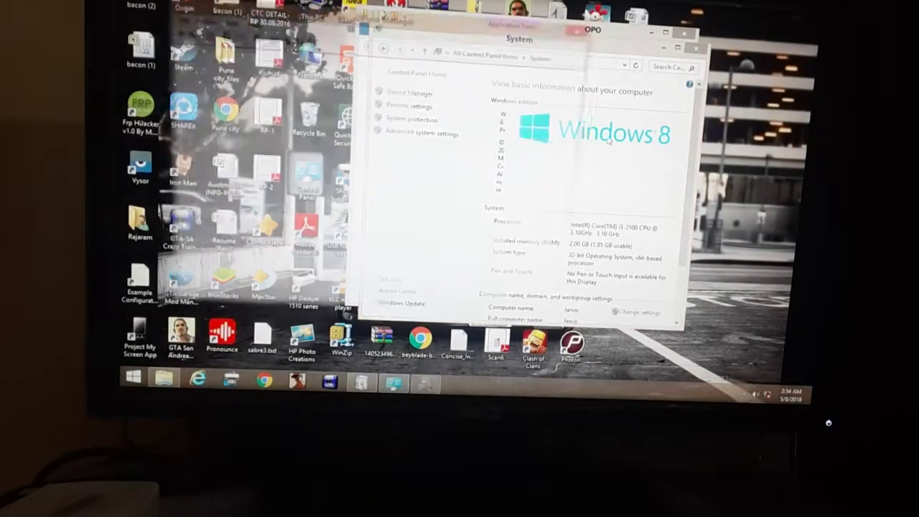
pyautogui.click(410, 92)
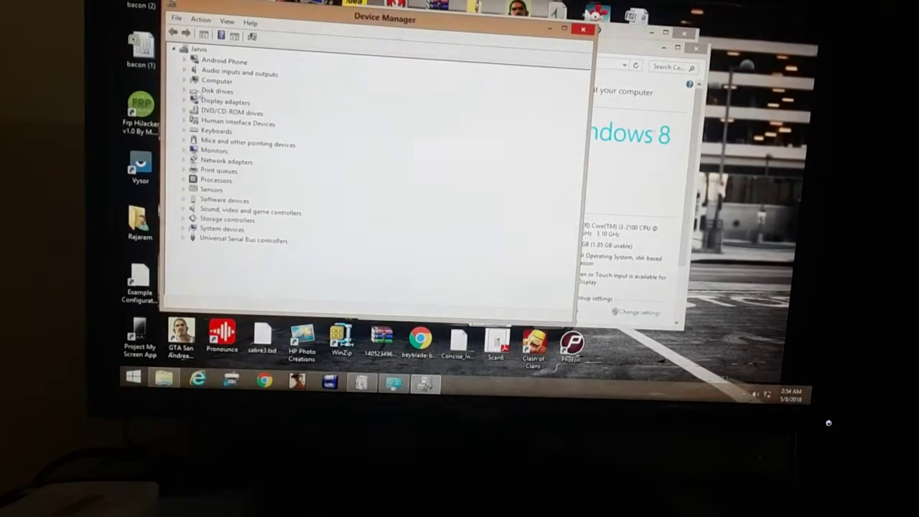
# Step: Run Update Driver twice on the ST3500413AS disk drive, confirming the best driver is installed
pyautogui.click(194, 91)
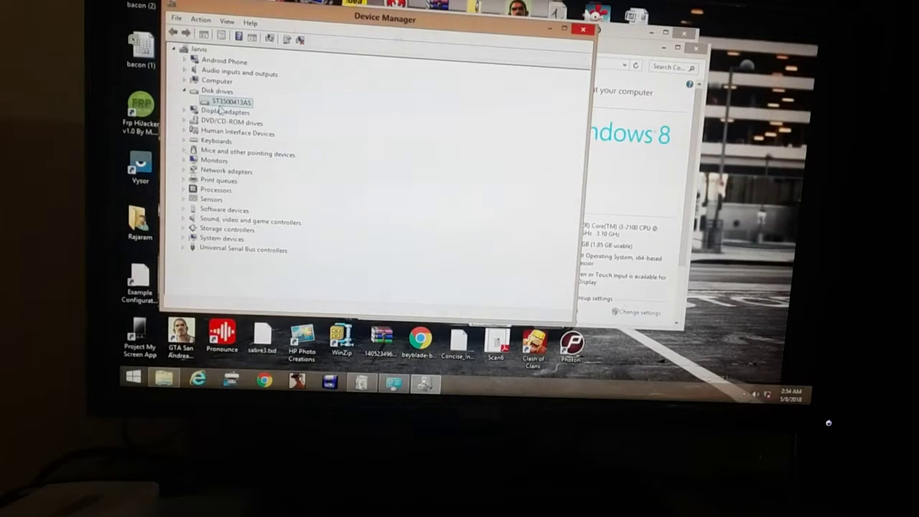
pyautogui.doubleClick(226, 101)
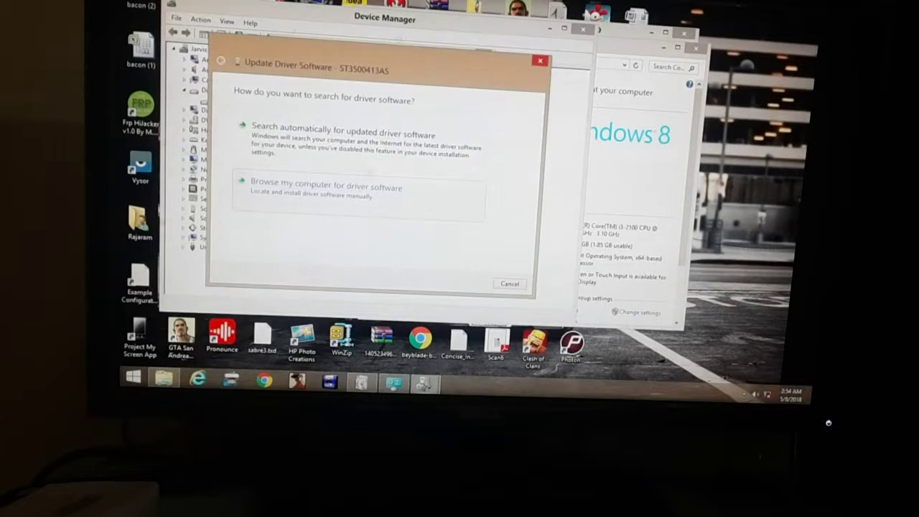
pyautogui.click(328, 187)
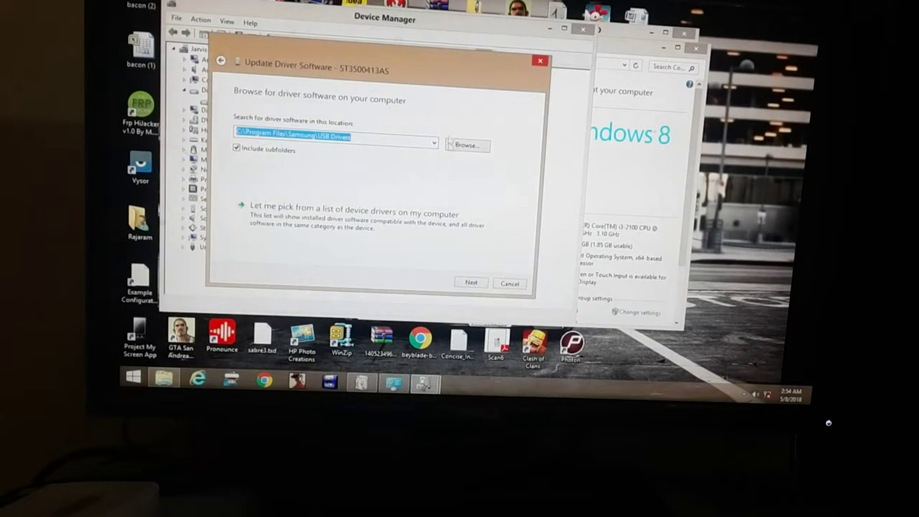
pyautogui.click(471, 282)
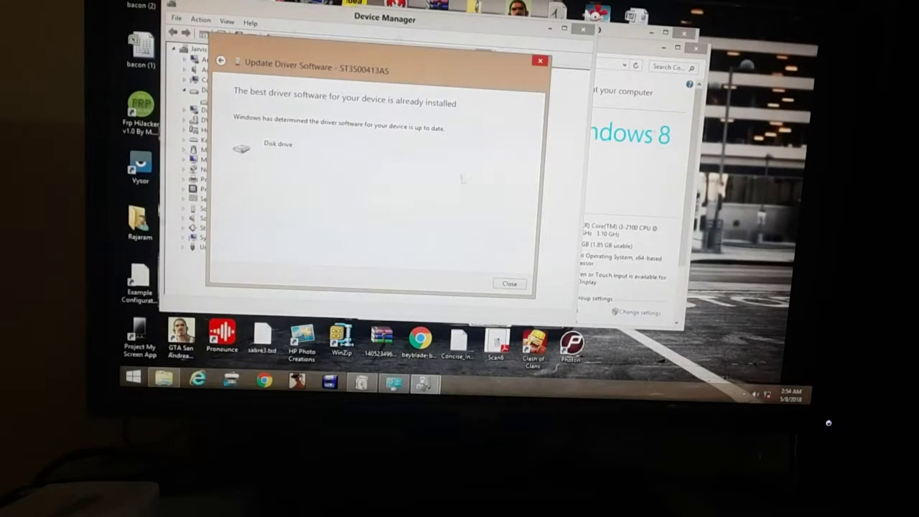
pyautogui.click(509, 282)
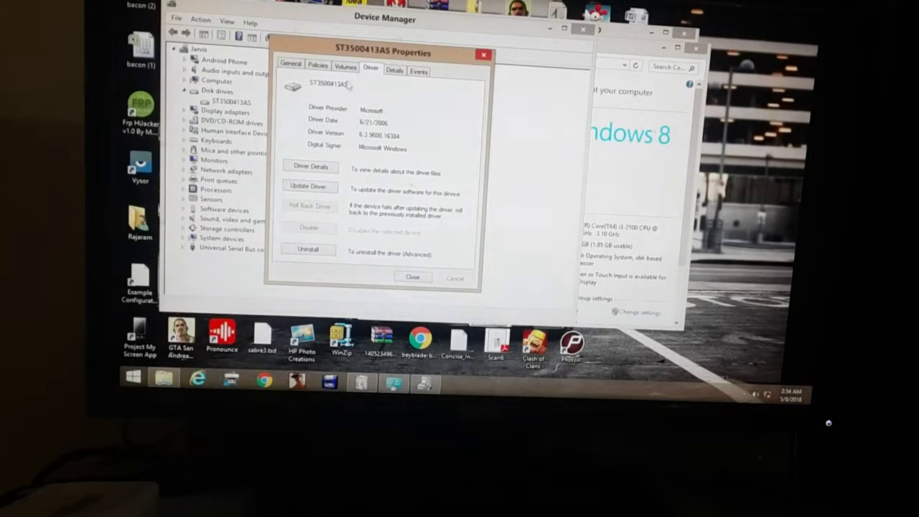
pyautogui.click(310, 188)
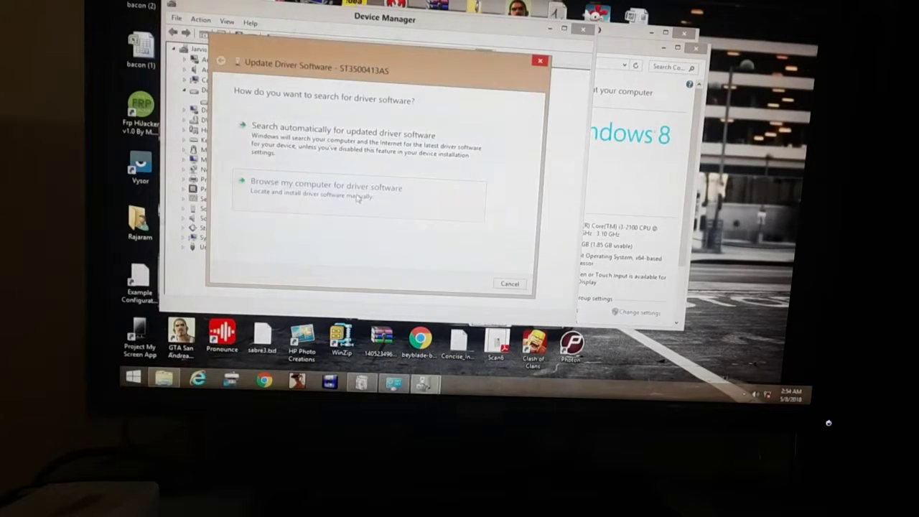
pyautogui.click(327, 186)
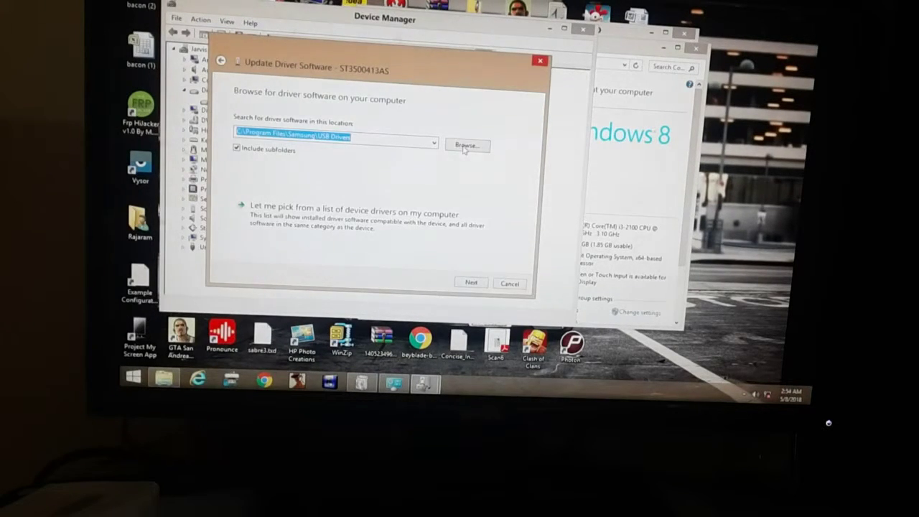
pyautogui.click(471, 282)
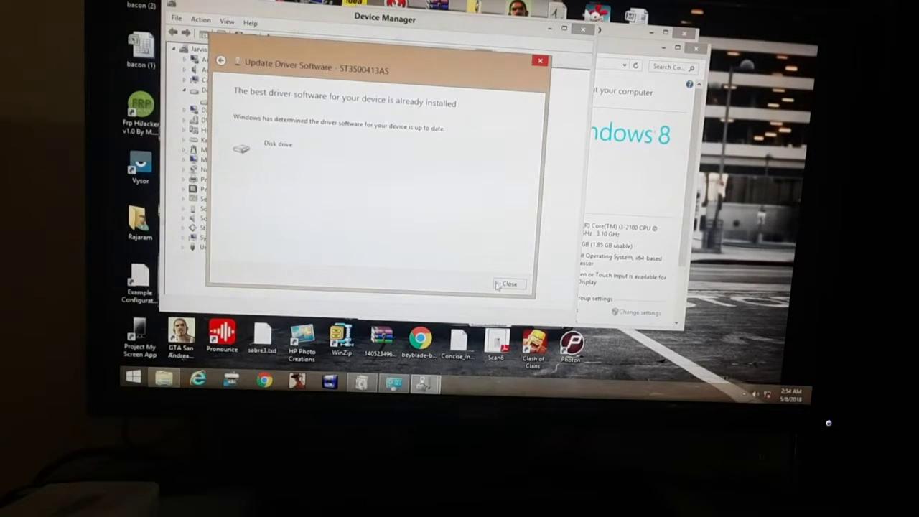
pyautogui.click(509, 283)
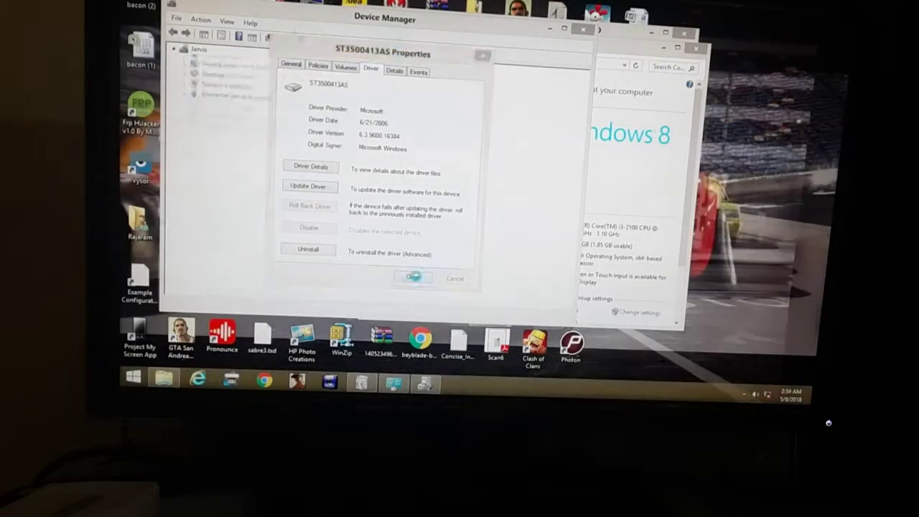
pyautogui.click(413, 278)
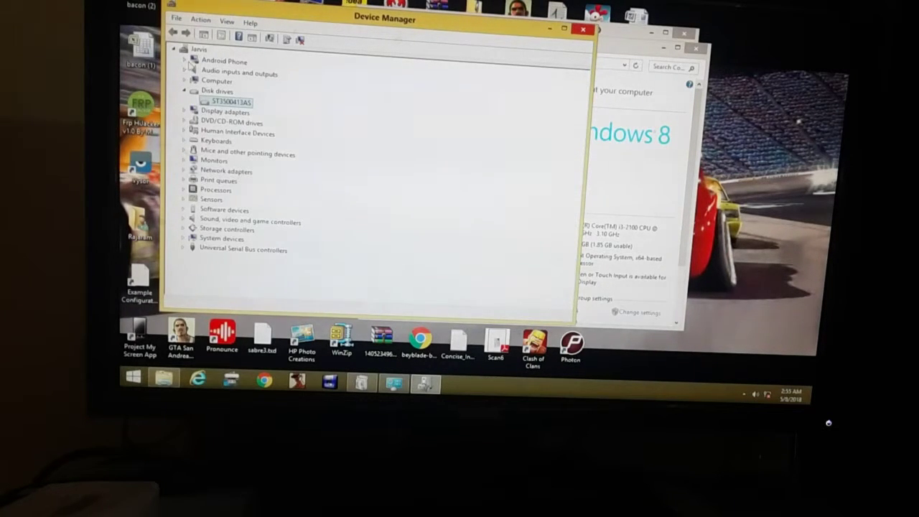
pyautogui.click(192, 61)
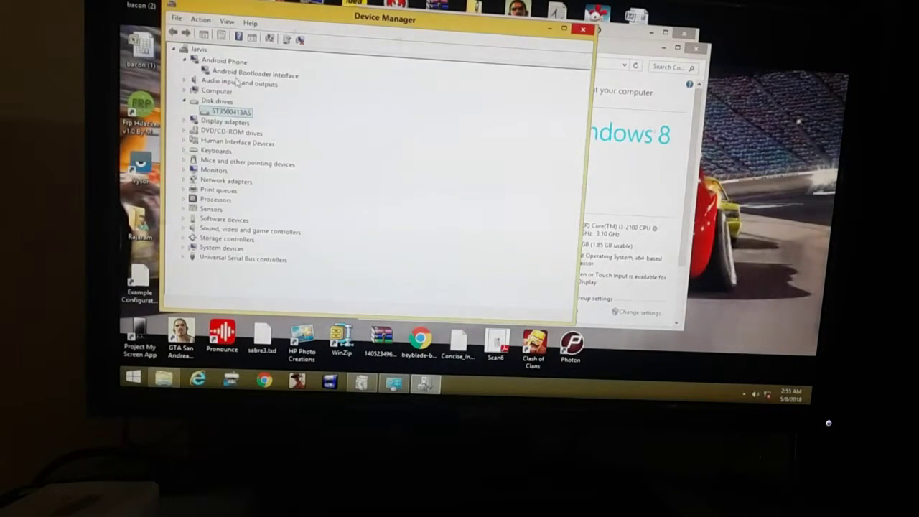
pyautogui.doubleClick(256, 74)
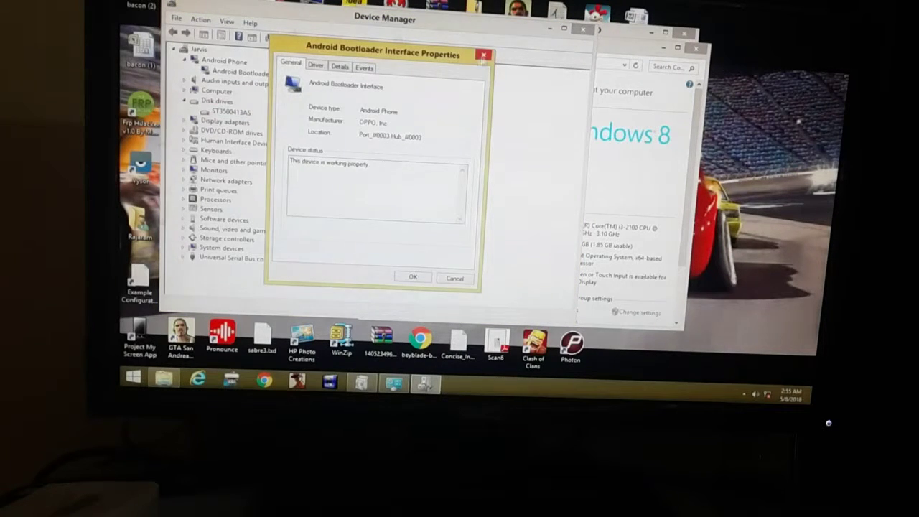
pyautogui.click(454, 278)
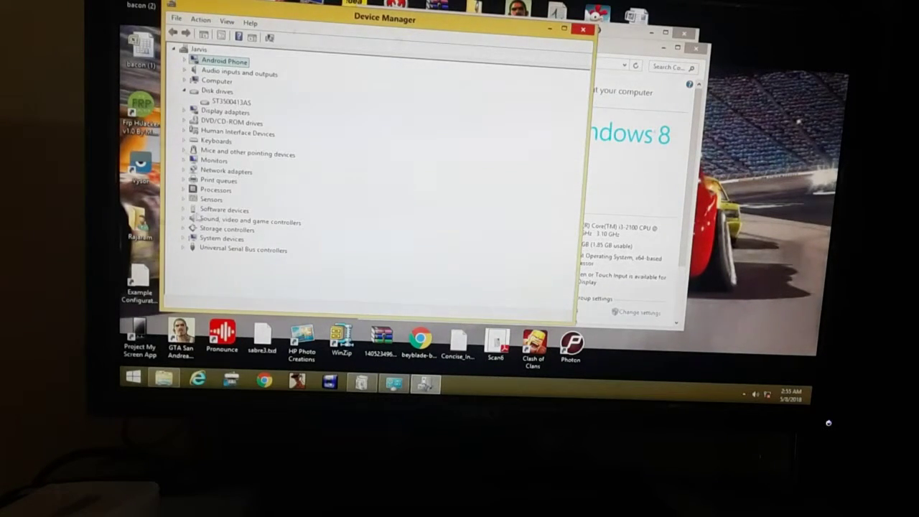
pyautogui.click(225, 210)
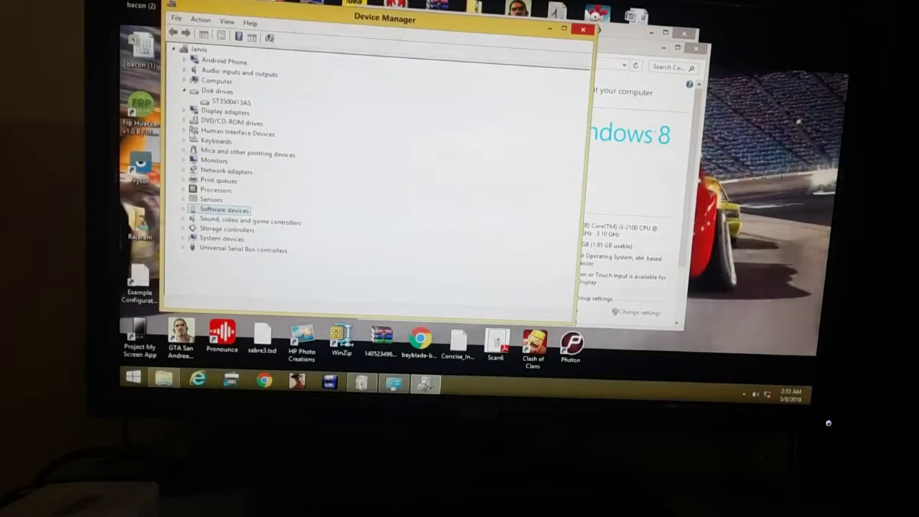
pyautogui.click(237, 132)
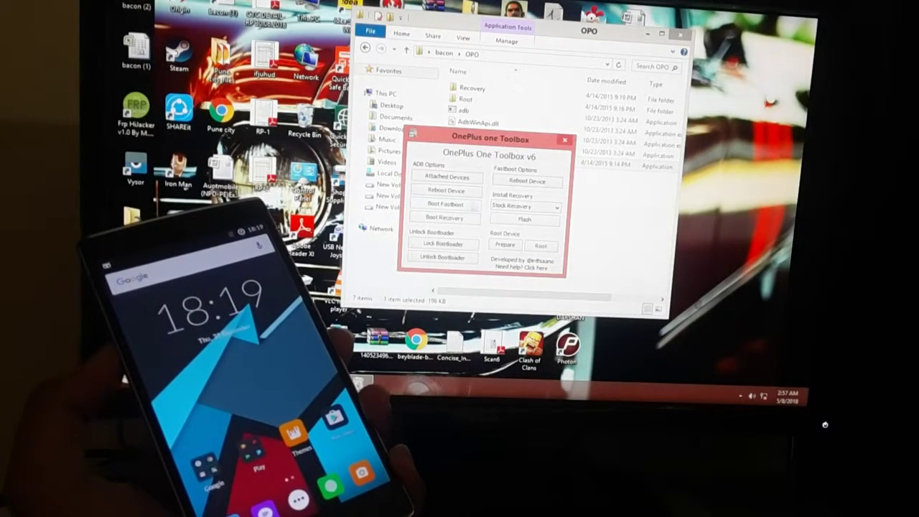
pyautogui.click(446, 177)
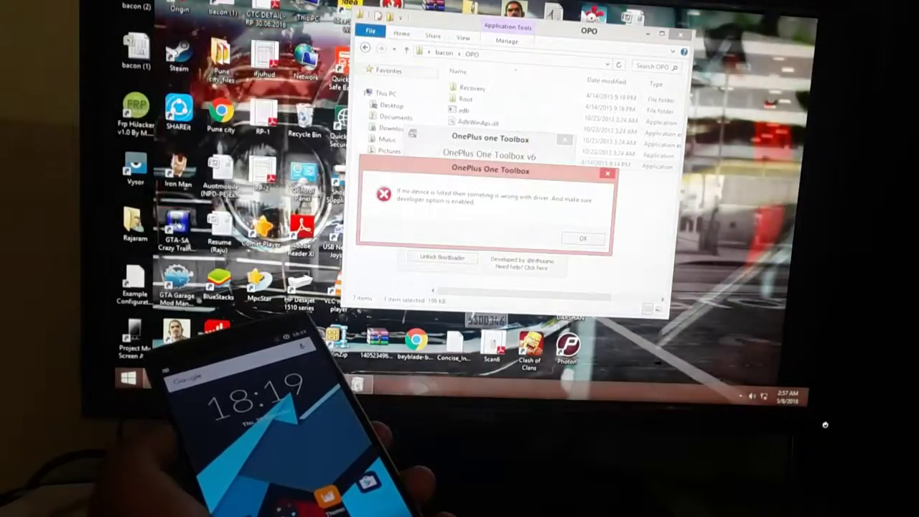
pyautogui.click(583, 237)
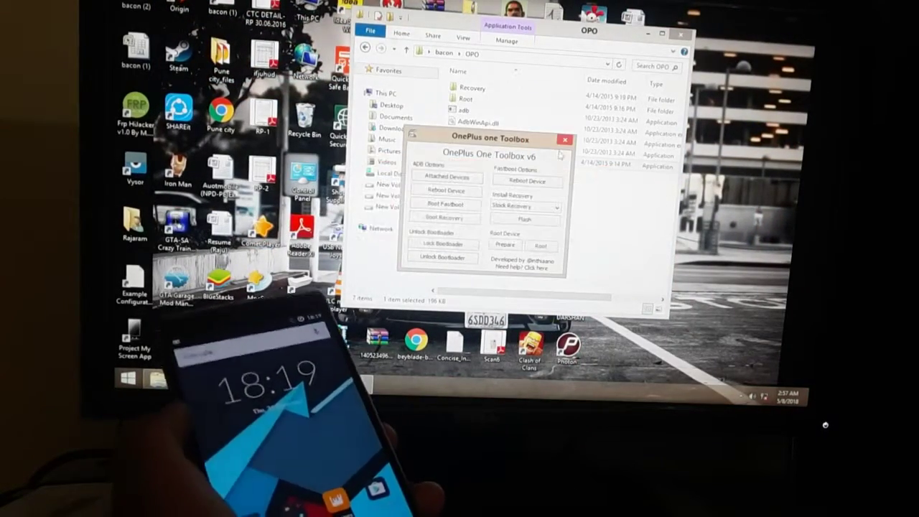